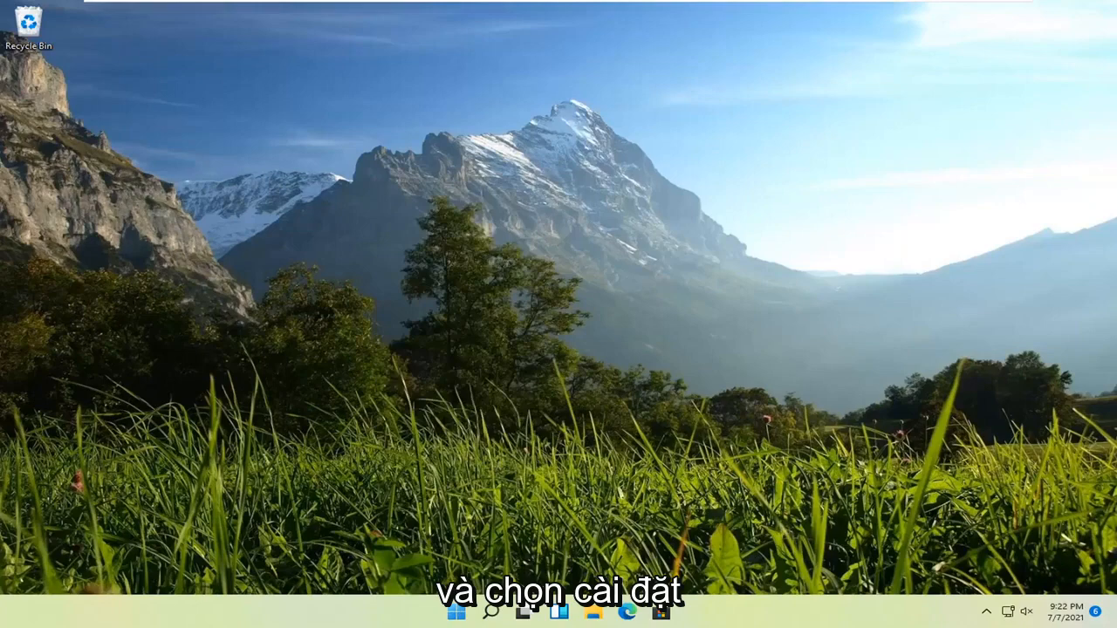
Open Settings and go to Apps > Optional features
click(678, 620)
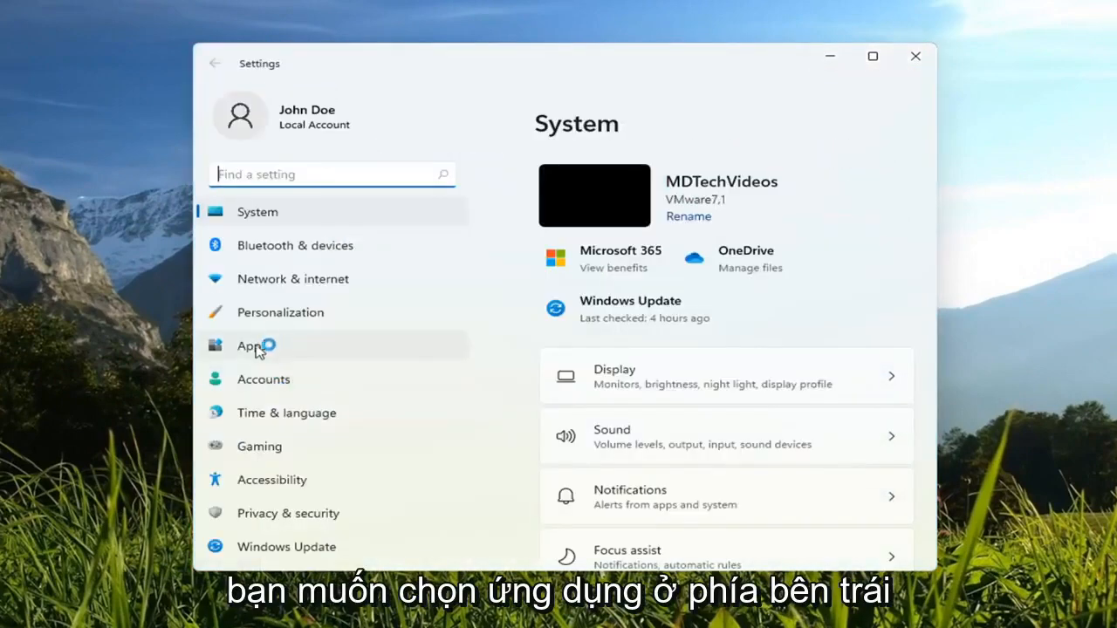
click(252, 346)
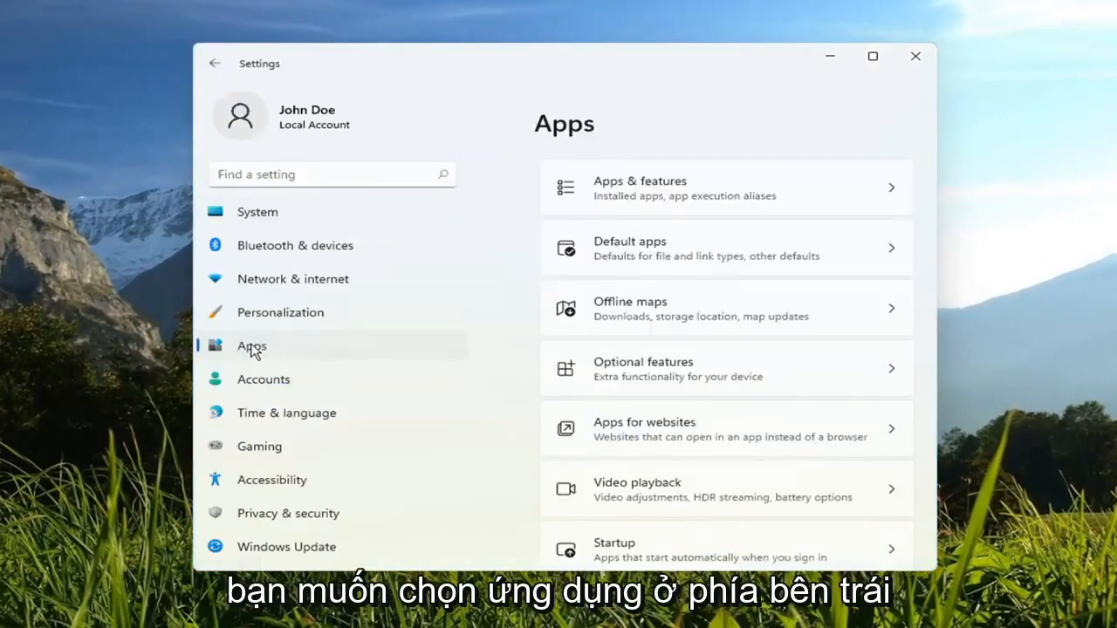
mouse_move(645, 368)
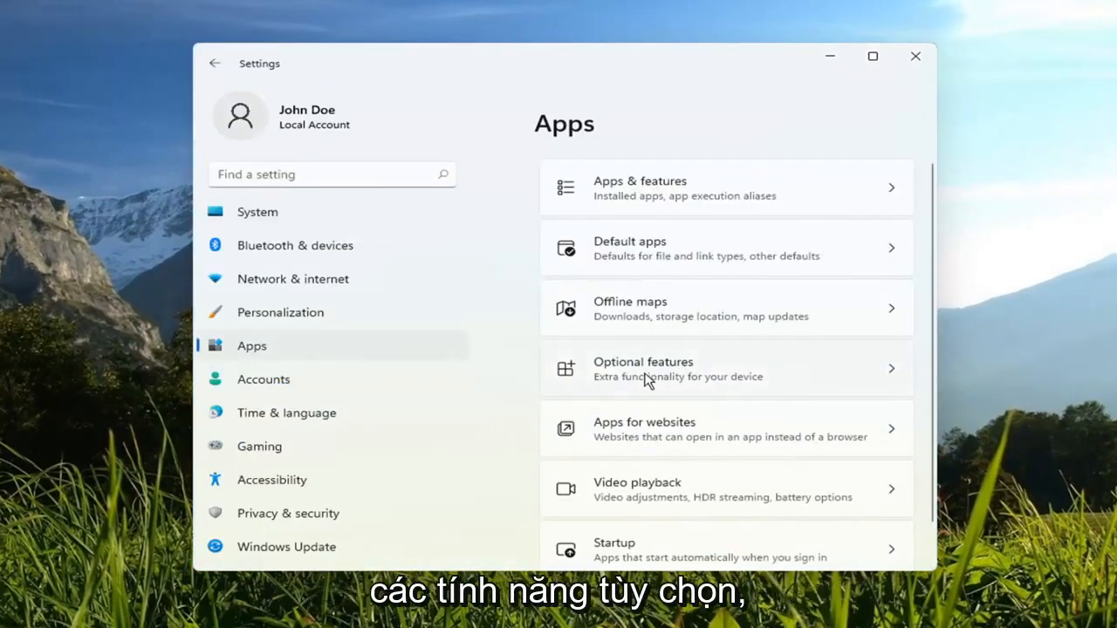
click(725, 368)
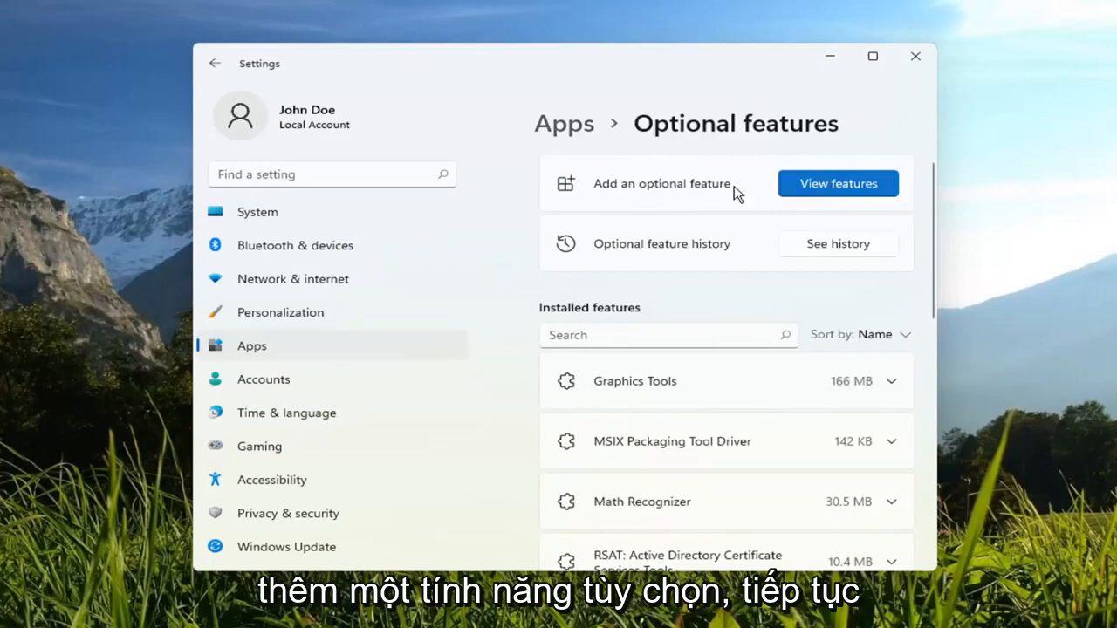
Search 'internet' in View features, select Internet Explorer mode, and install it
click(837, 183)
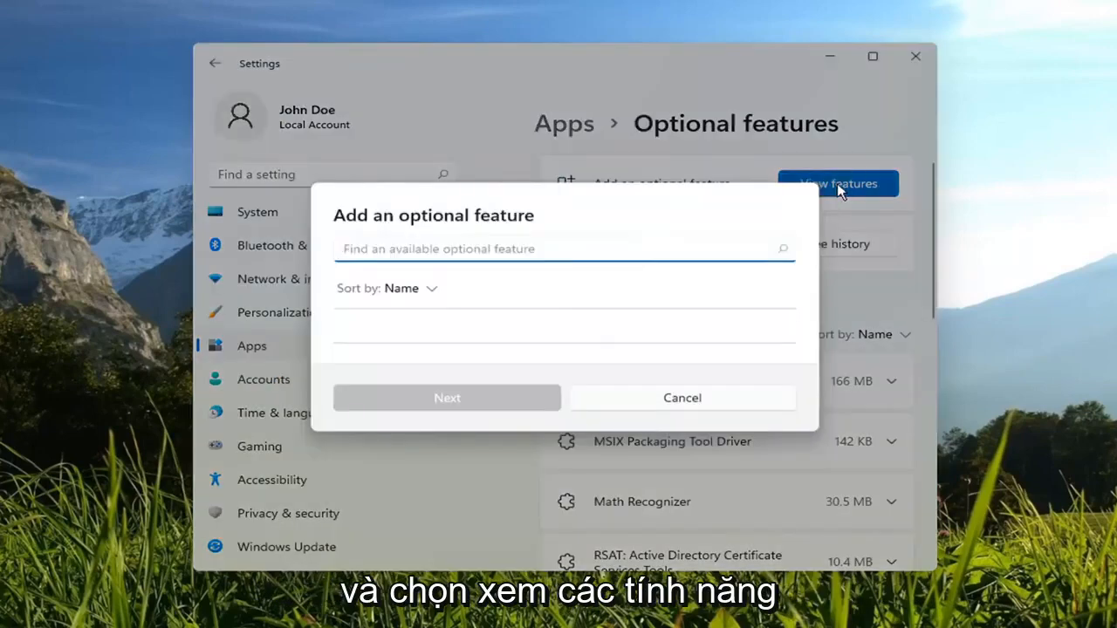
text(internet explorer)
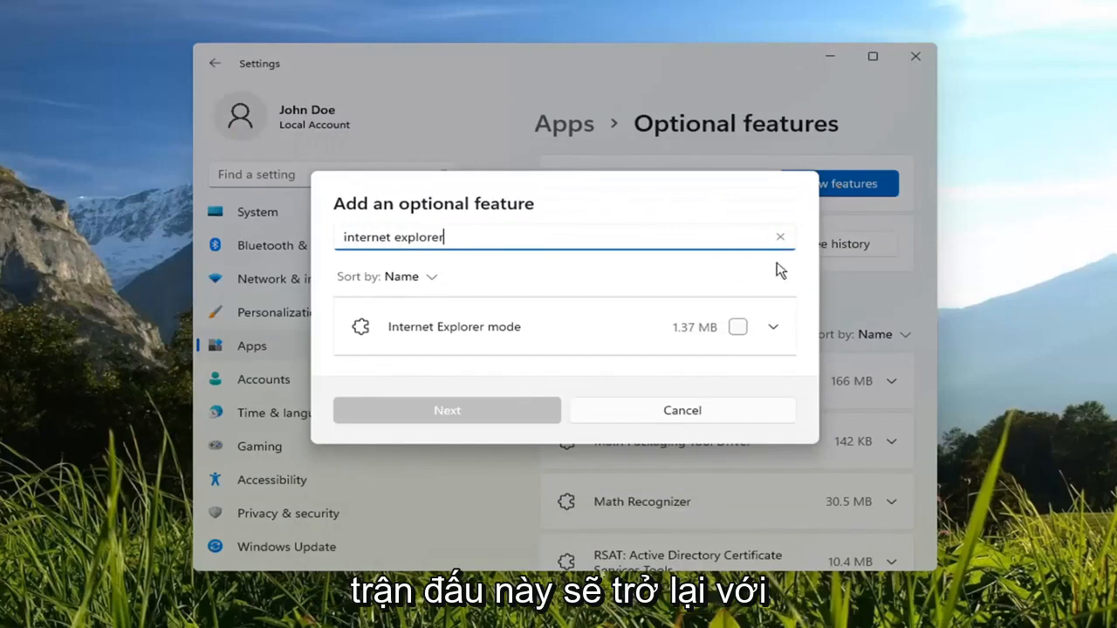
click(737, 327)
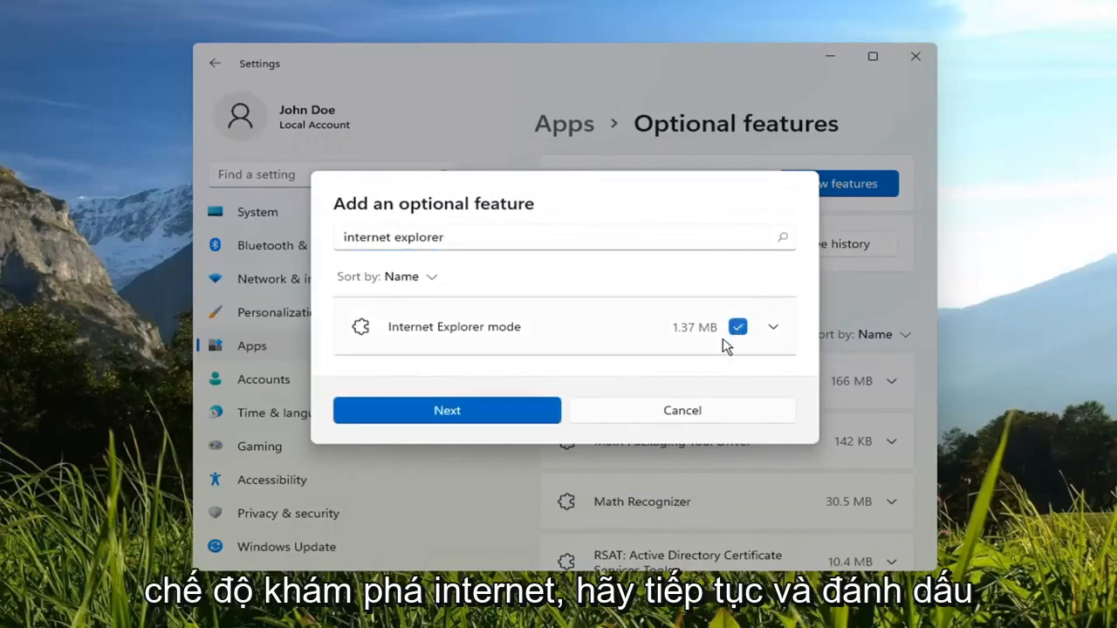
click(446, 410)
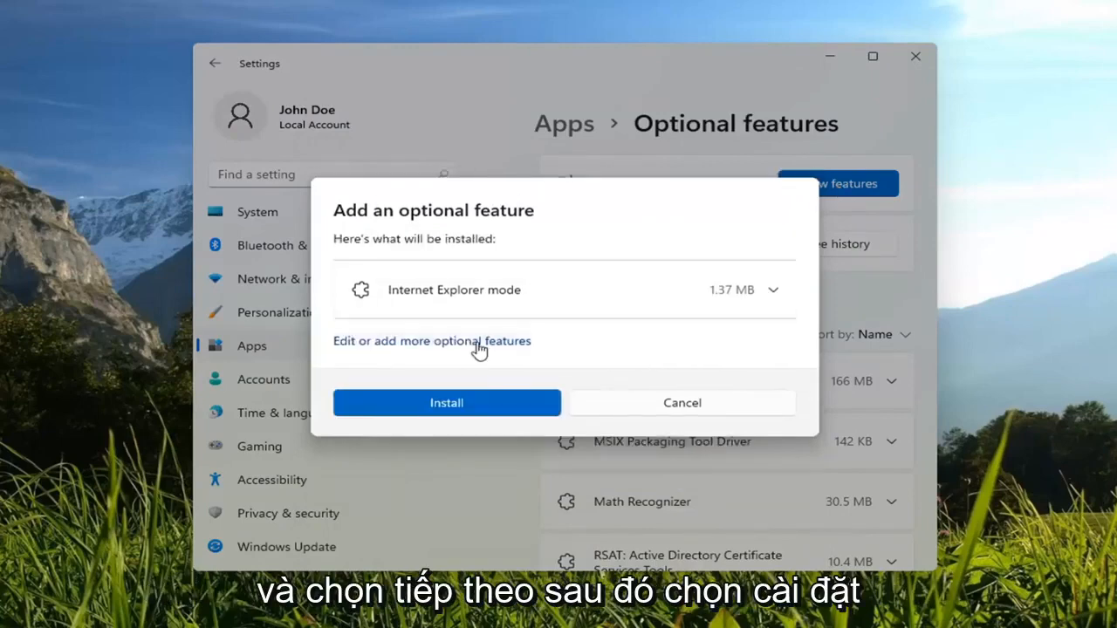
click(446, 402)
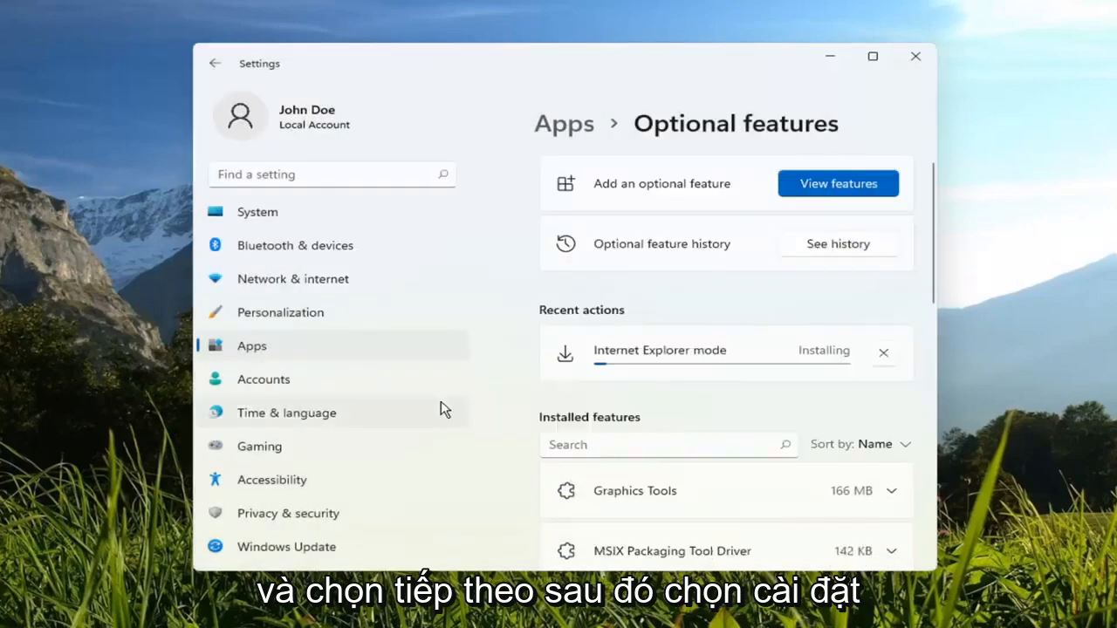
mouse_move(444, 408)
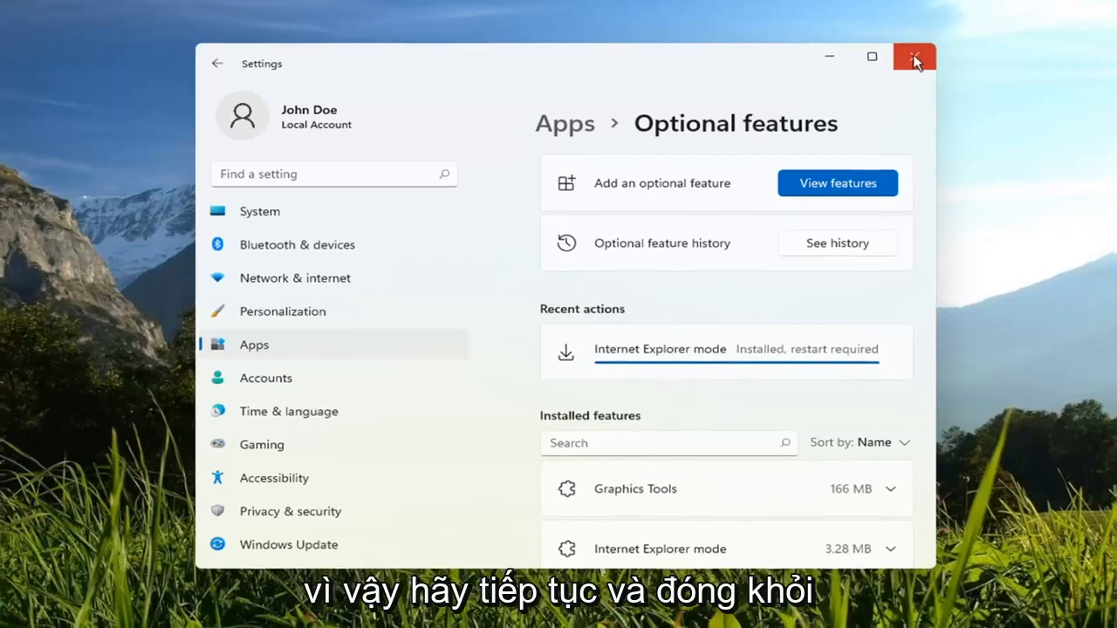
Close Settings and restart the PC from the Start menu's shut down options
click(914, 57)
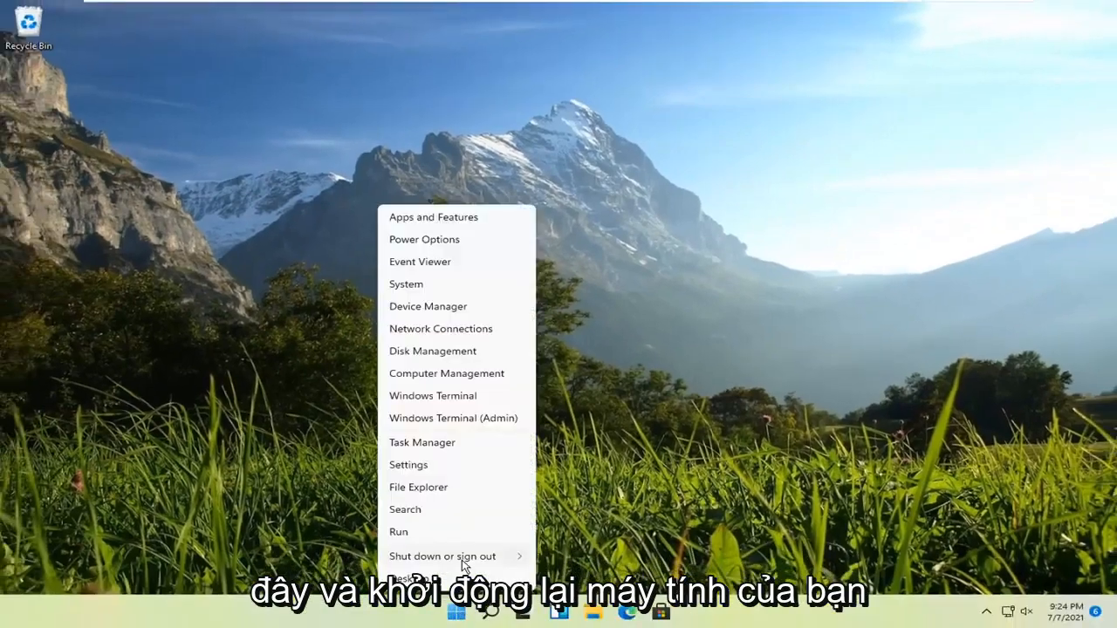
click(441, 556)
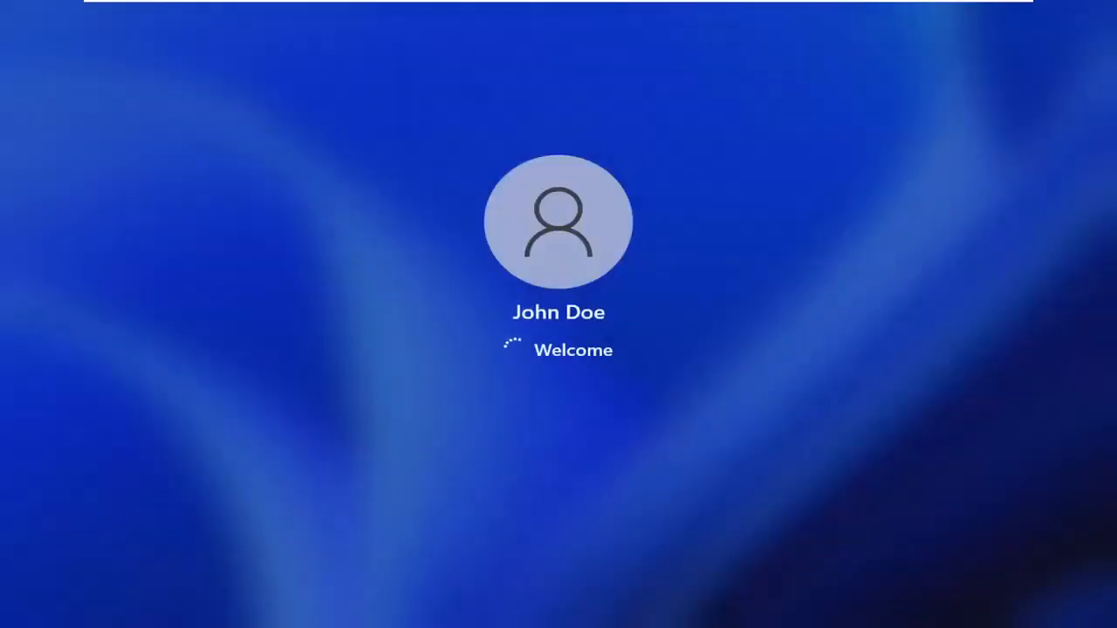